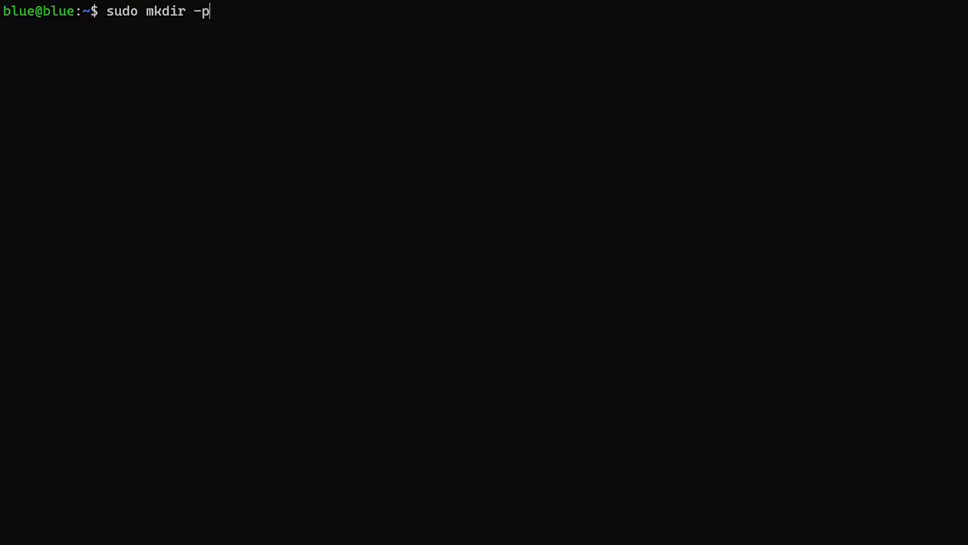
Create the containers/caddy folder and an empty Caddyfile inside it with mkdir and sudo touch.
type("containers/caddy &&")
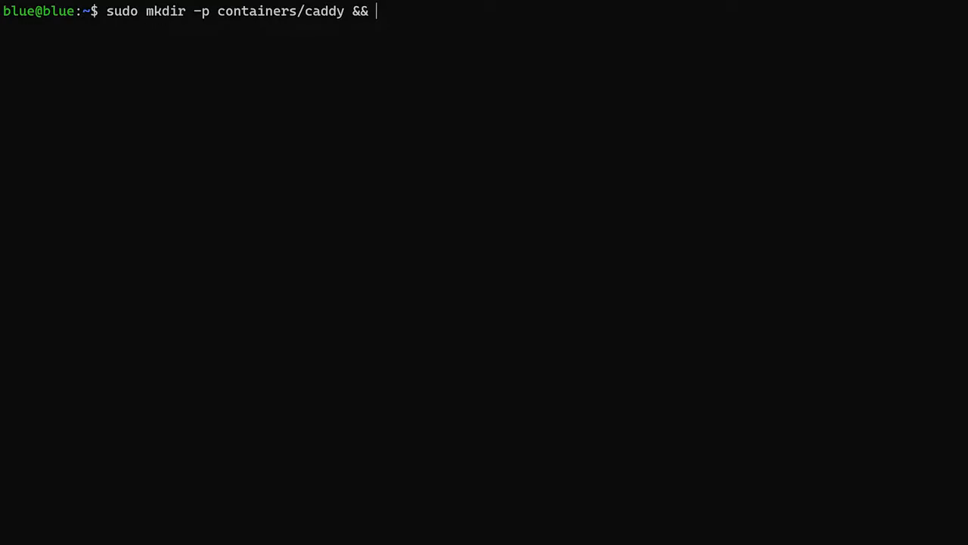
type("sudo touch c")
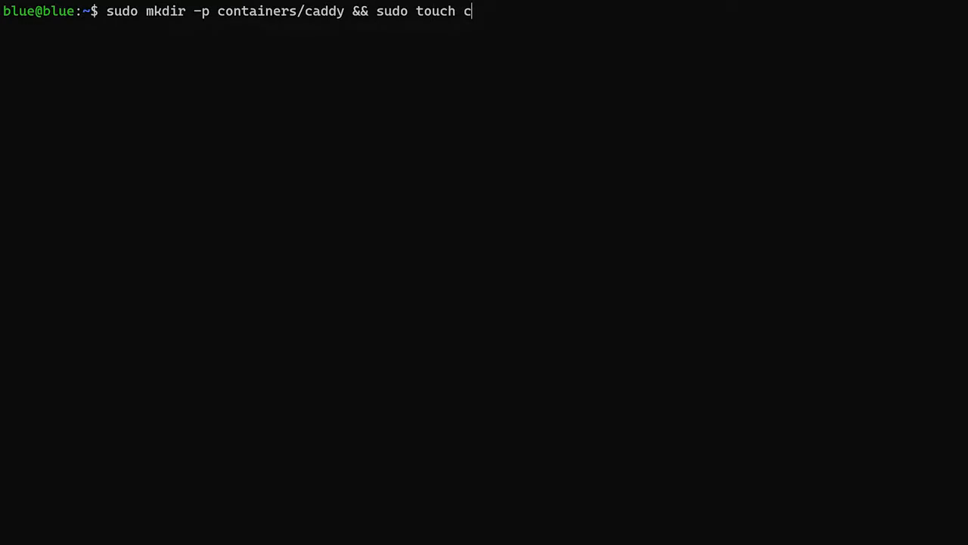
type("ontainers/caddy")
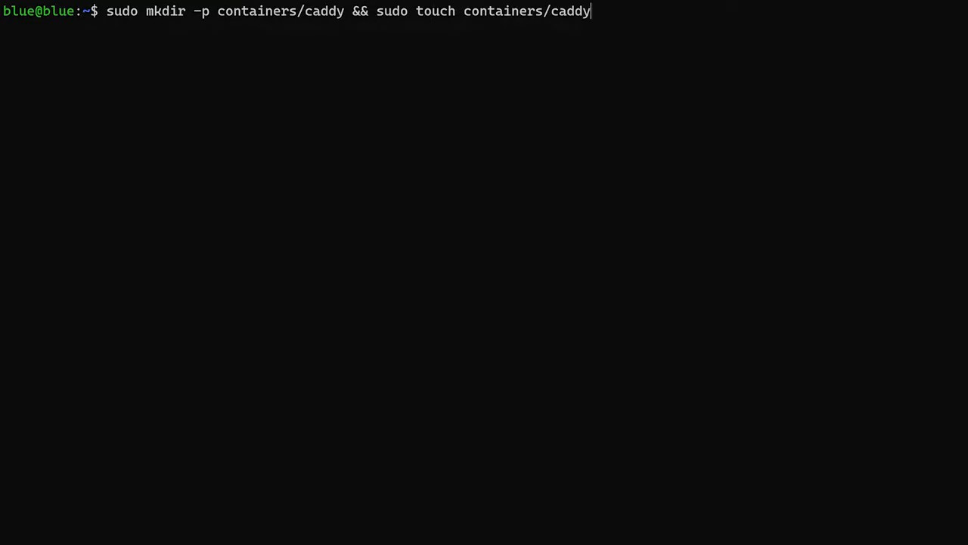
type("/Caddyfile")
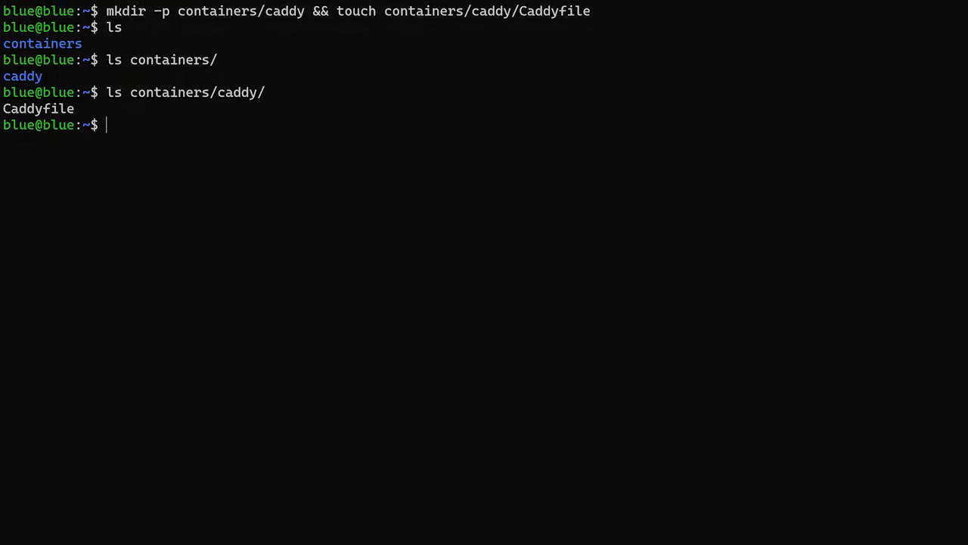
Create docker-compose.yaml with Portainer and Caddy services on a shared caddy network, version '3.3'.
type("sudo nano docker-co")
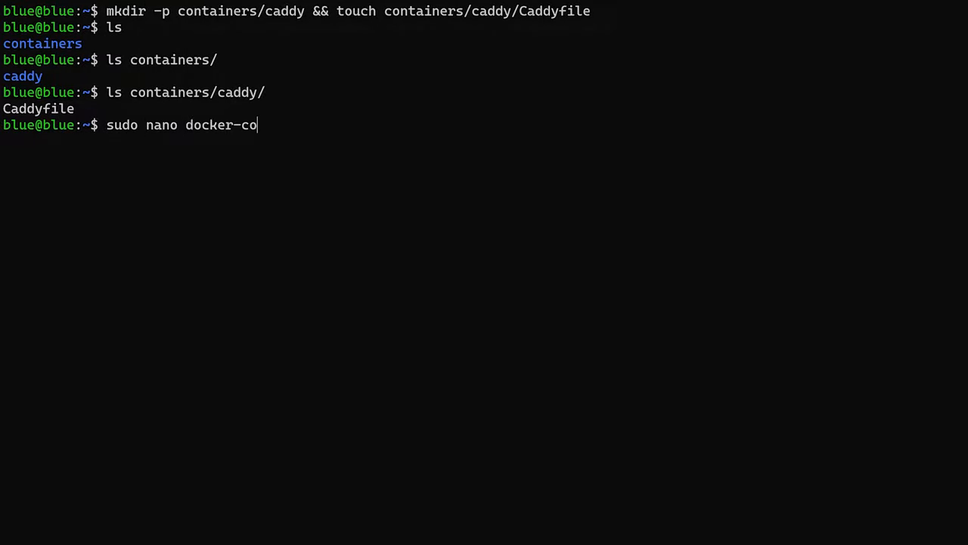
type("mpose.yaml")
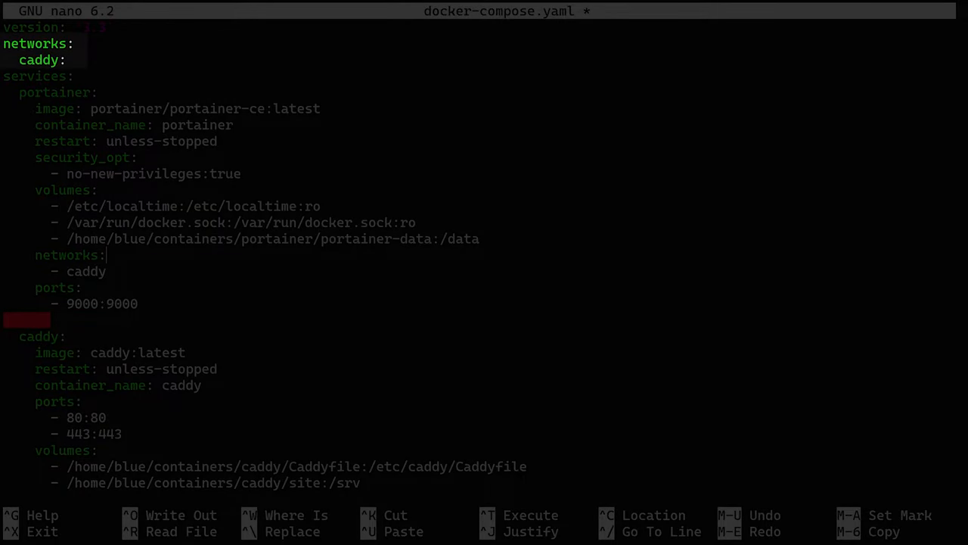
type("'3.3'")
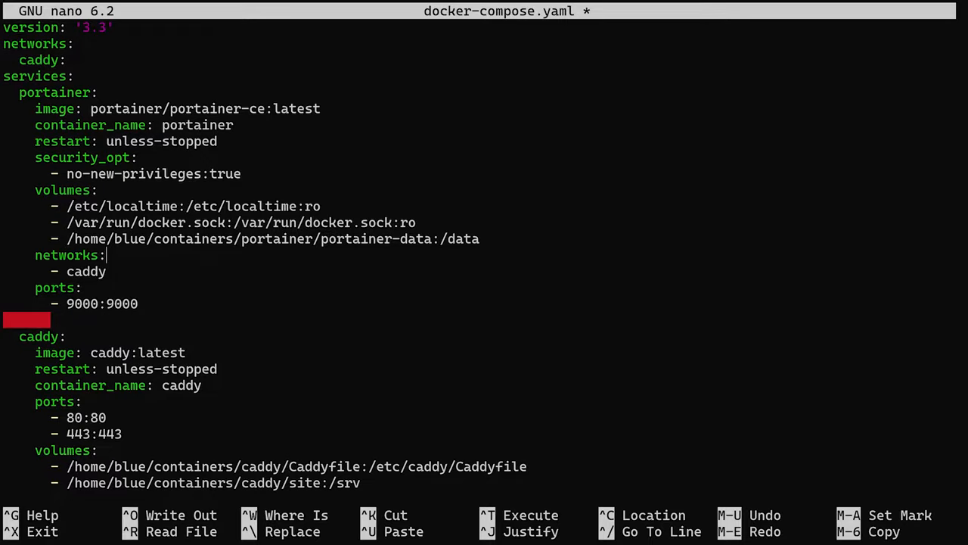
left_click(66, 336)
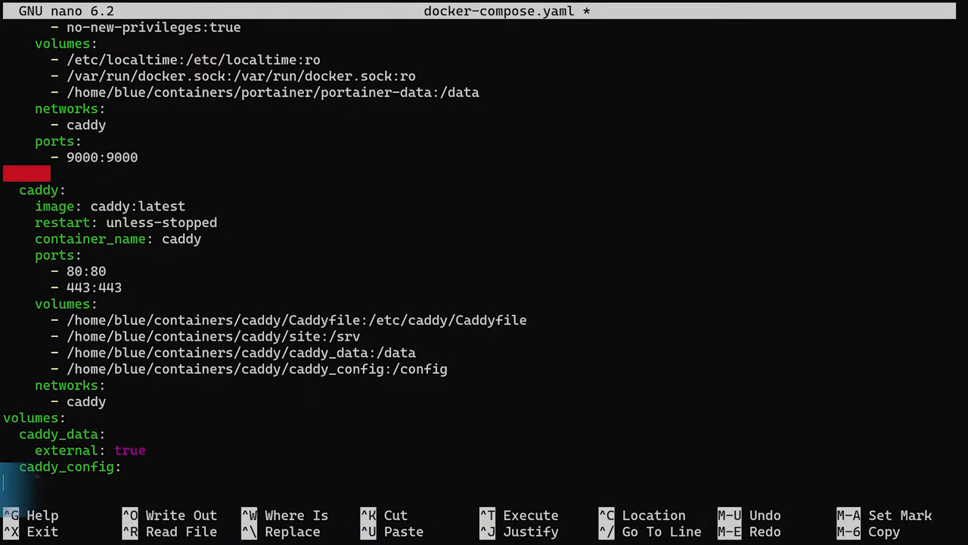
Save docker-compose.yaml and close the editor.
key("ctrl+o")
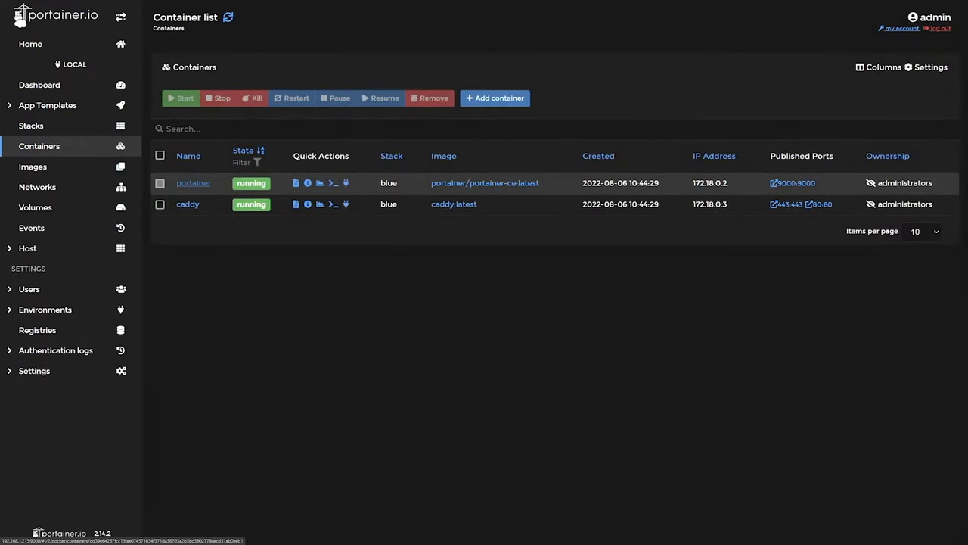
left_click(193, 181)
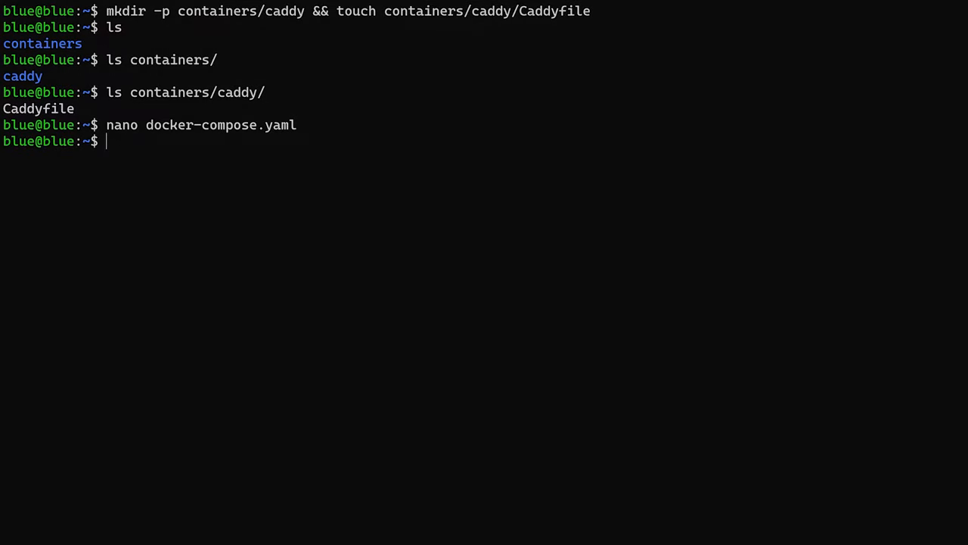
Bring the compose stack up with sudo docker compose up -d, pulling Caddy and Portainer images.
type("docker compose up -d")
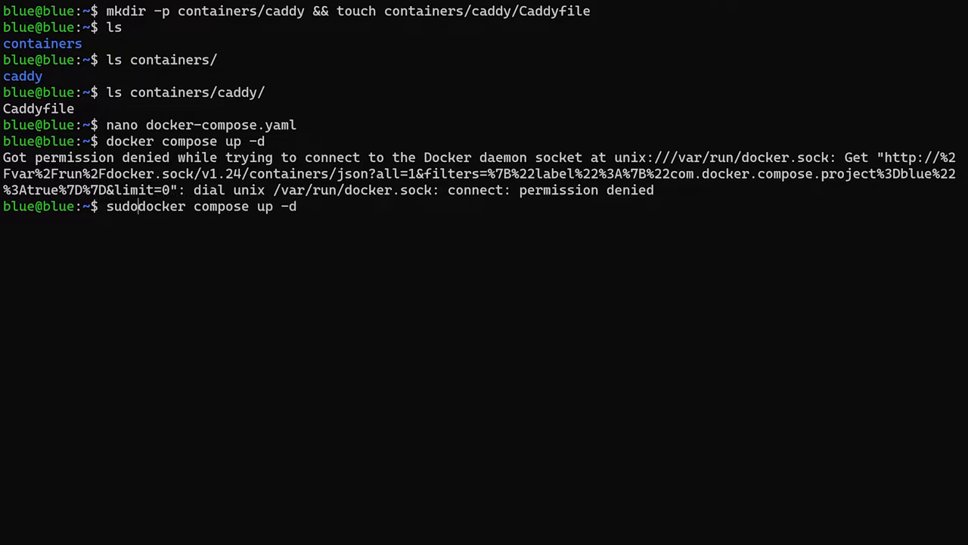
key("Return")
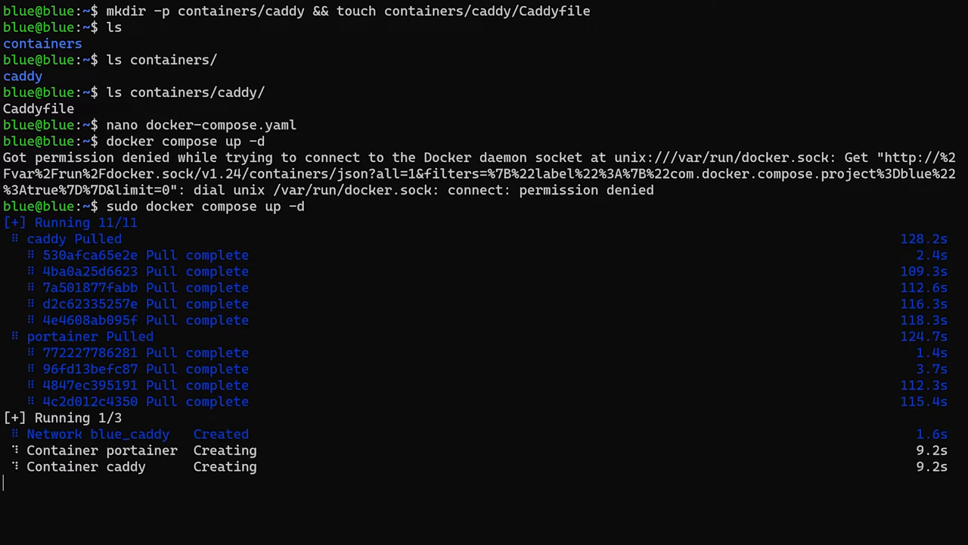
type("nano")
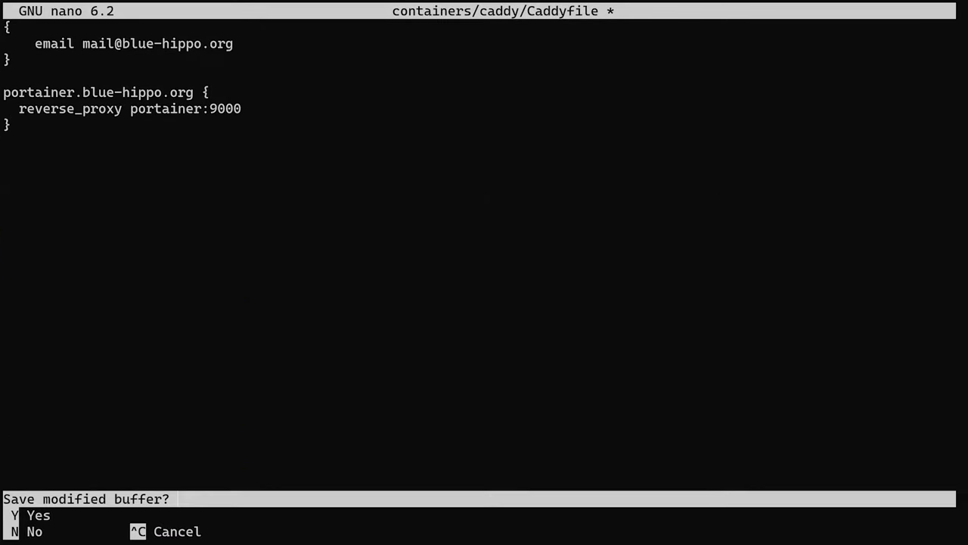
Save the Caddyfile with the email block and portainer.blue-hippo.org proxying to portainer:9000.
key("y")
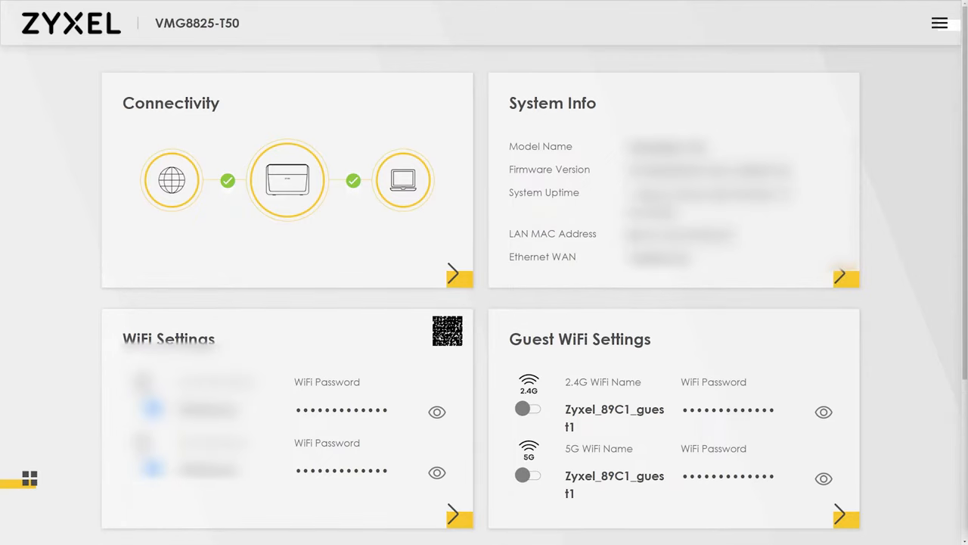
Navigate the Zyxel router menu to Network Setting and its NAT settings.
left_click(939, 23)
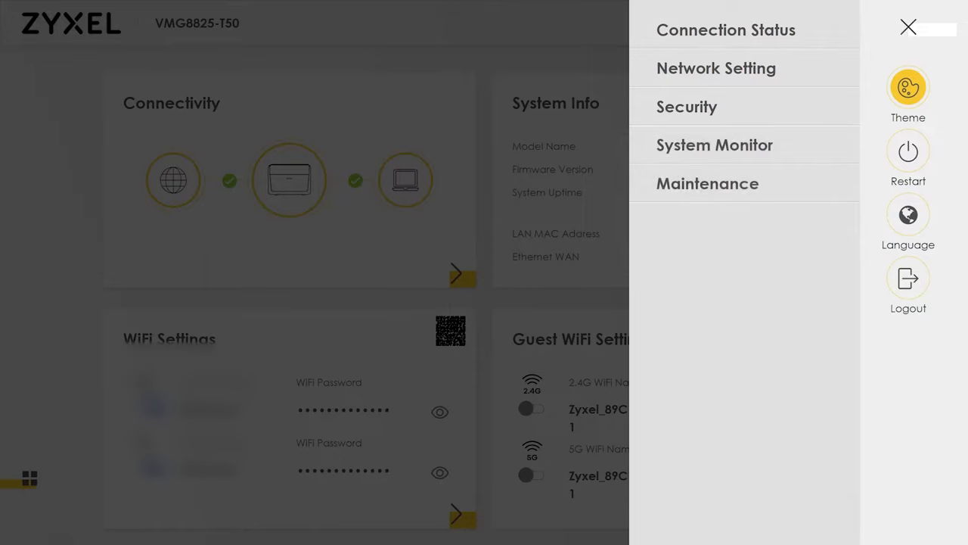
left_click(715, 68)
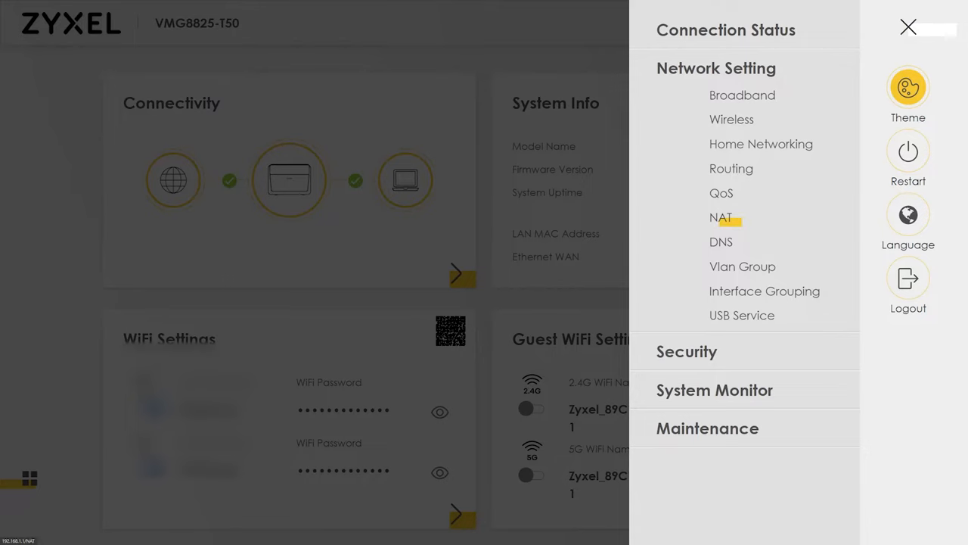
left_click(720, 218)
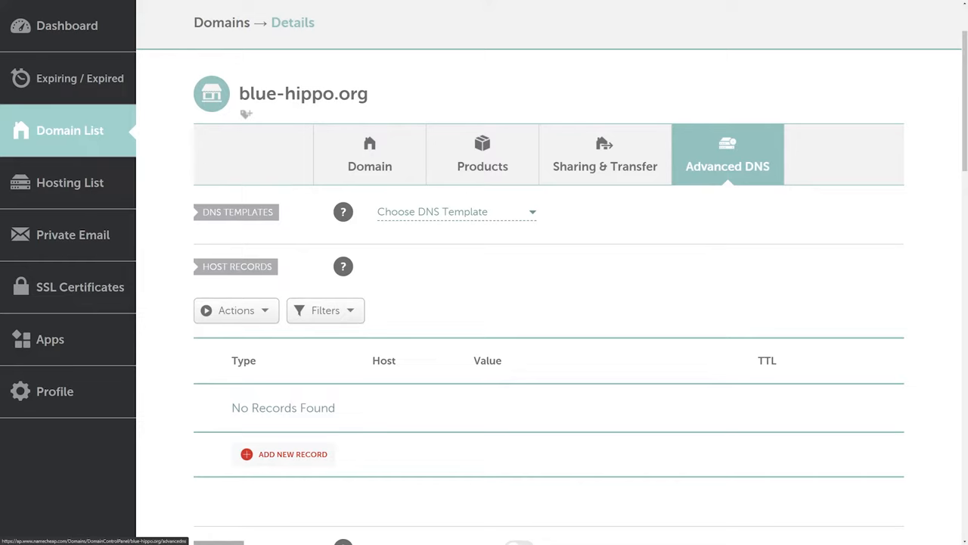
Add a wildcard * A Record for blue-hippo.org, then browse to portainer.blue-hippo.org.
left_click(291, 190)
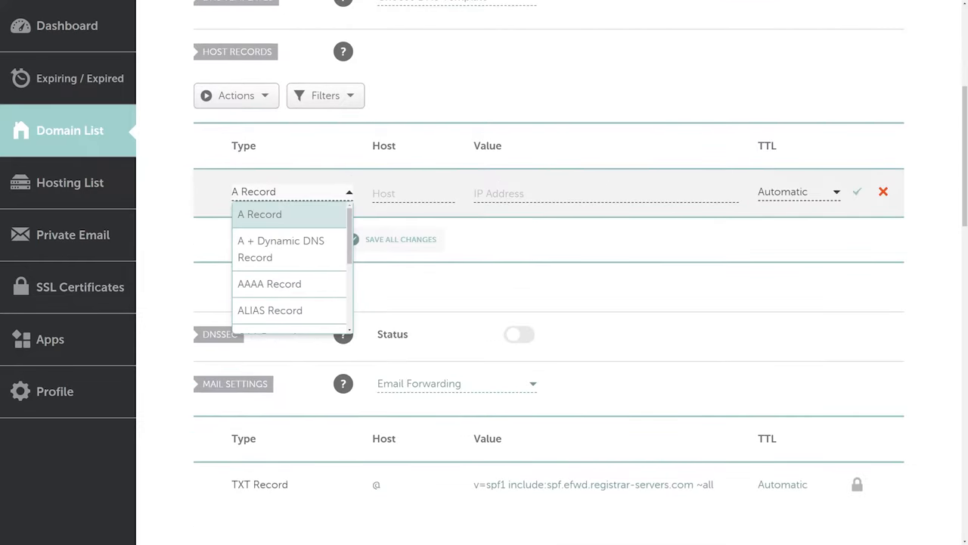
left_click(260, 215)
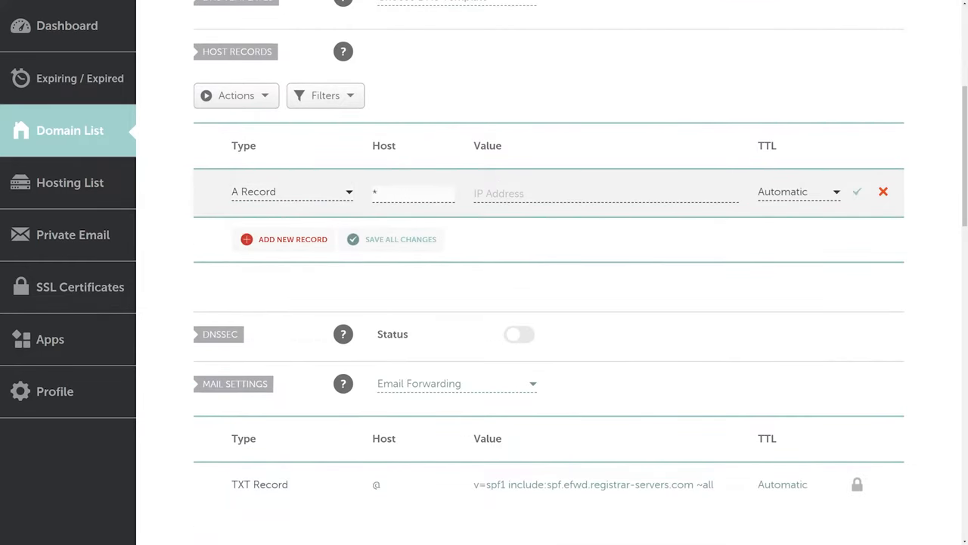
mouse_move(856, 191)
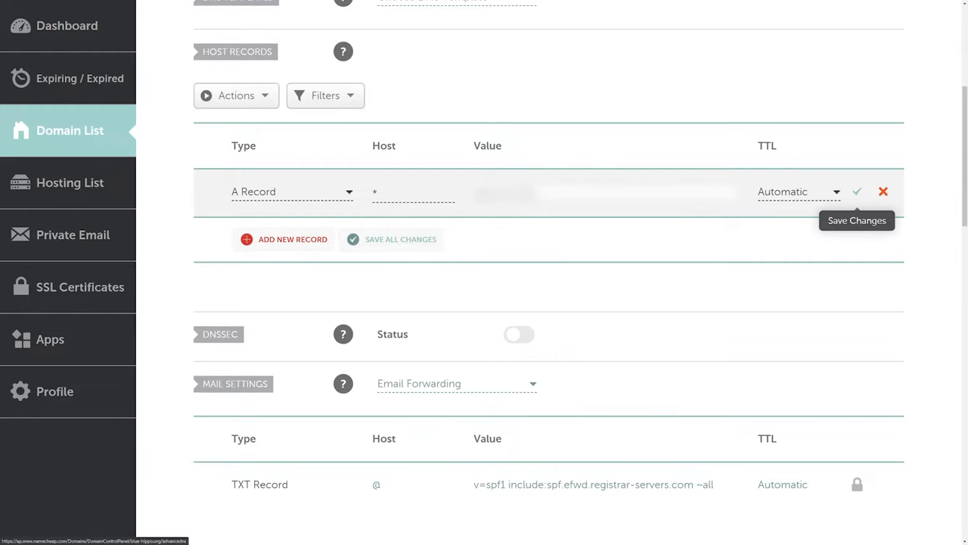
left_click(856, 191)
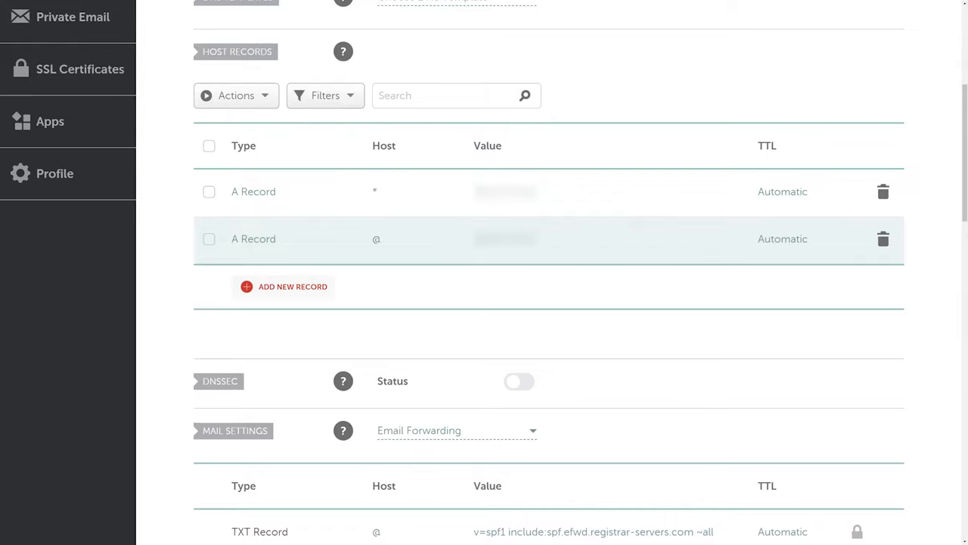
type("portainer.blue-hi")
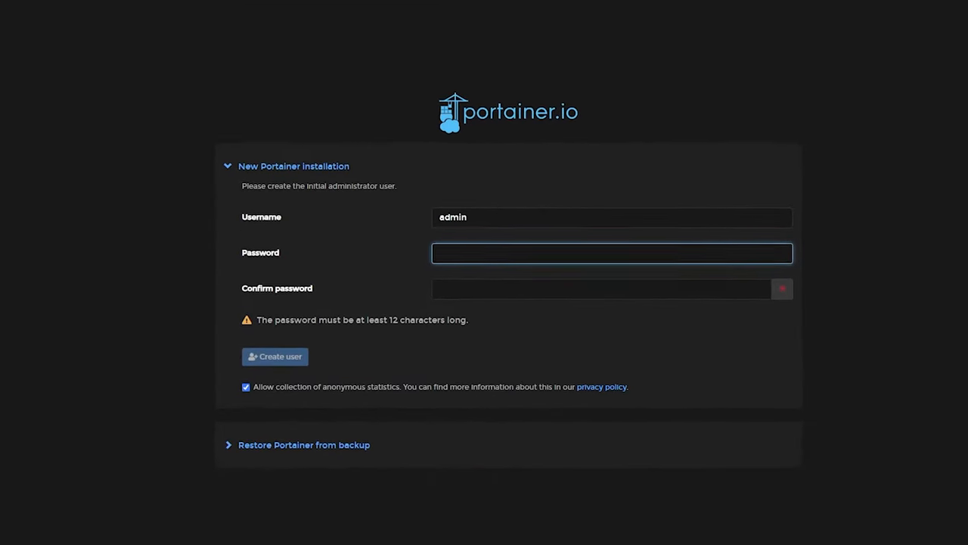
Create the Portainer admin account with a confirmed 12+ character password.
type("••••••••••••")
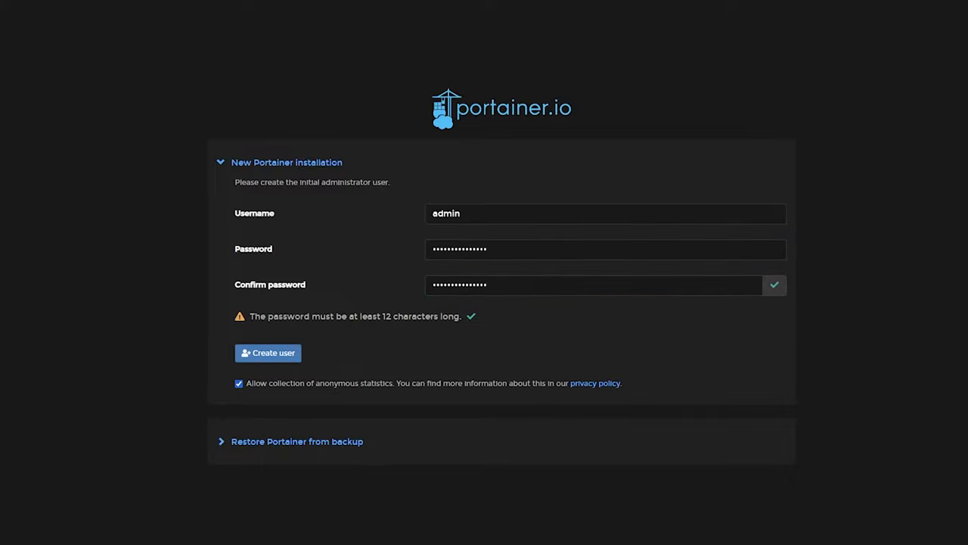
left_click(266, 352)
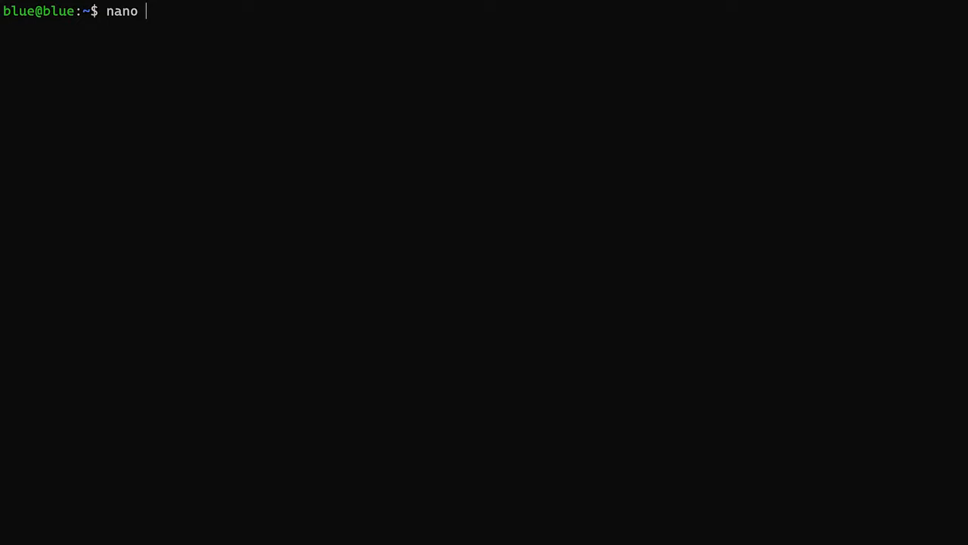
Reopen containers/caddy/Caddyfile and start a new test.blue-hippo.org site block.
type("containers/caddy/Caddyfile")
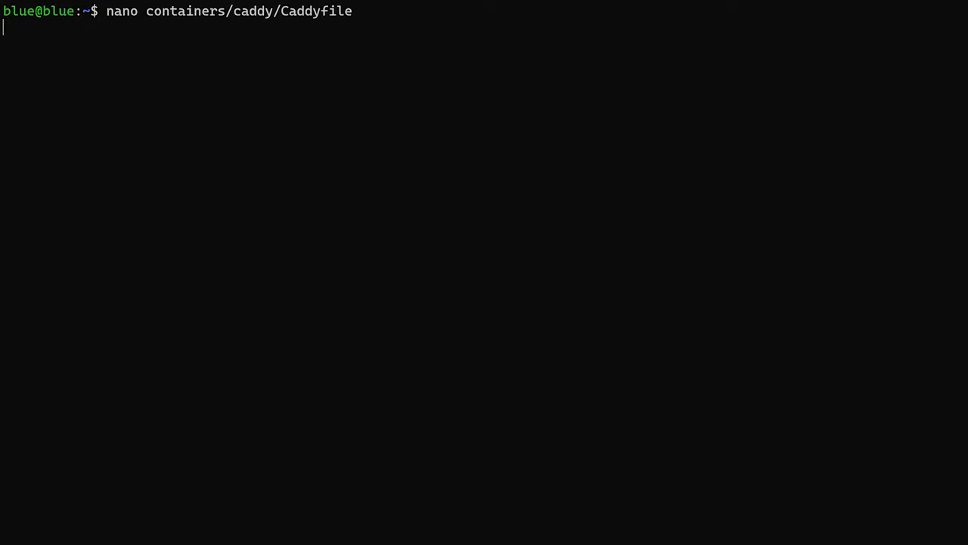
key("Enter")
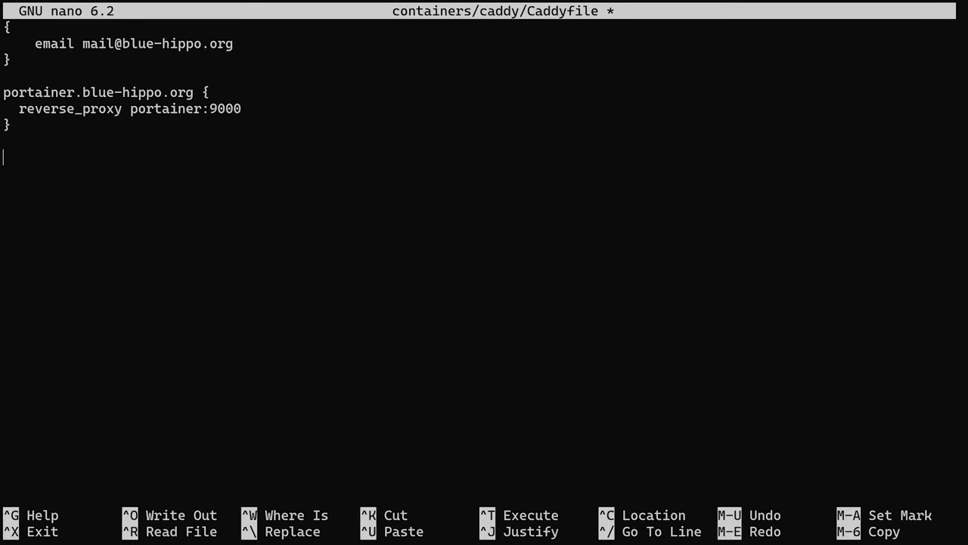
type("test.blue-hippo.org {")
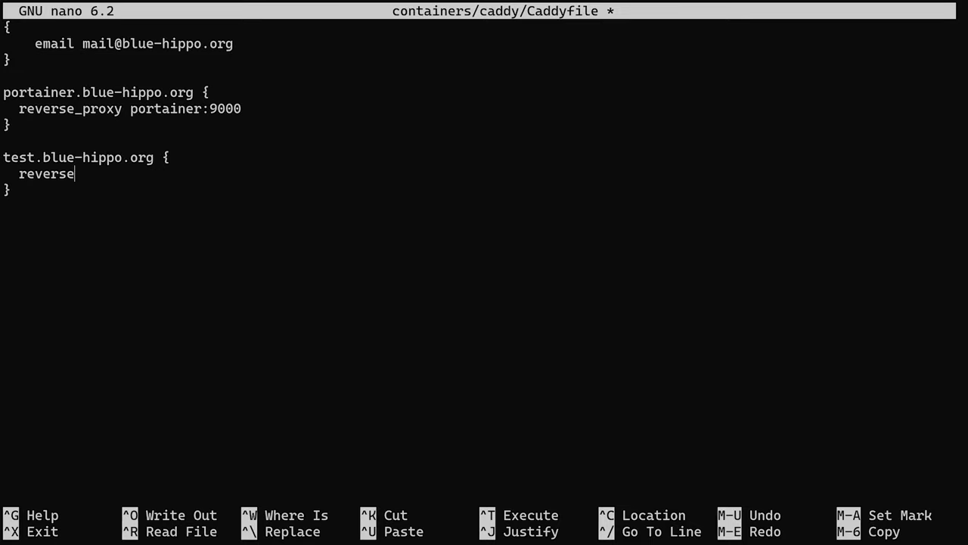